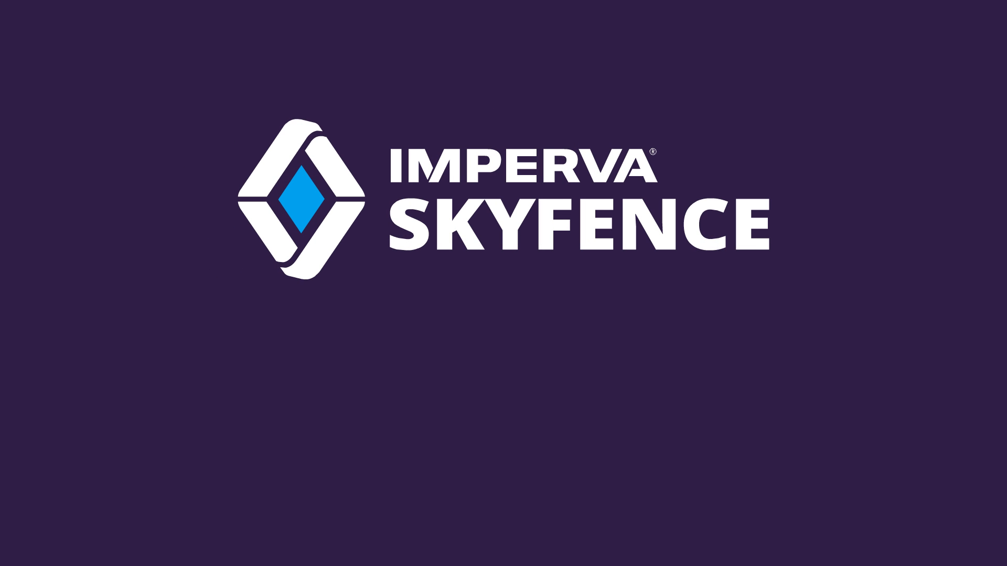
text(Visibility and Control for C)
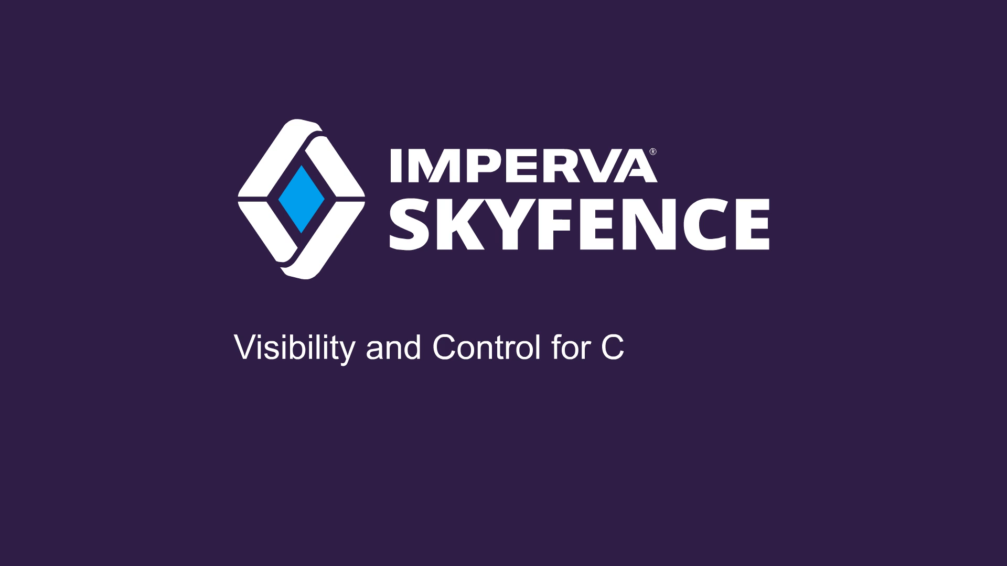